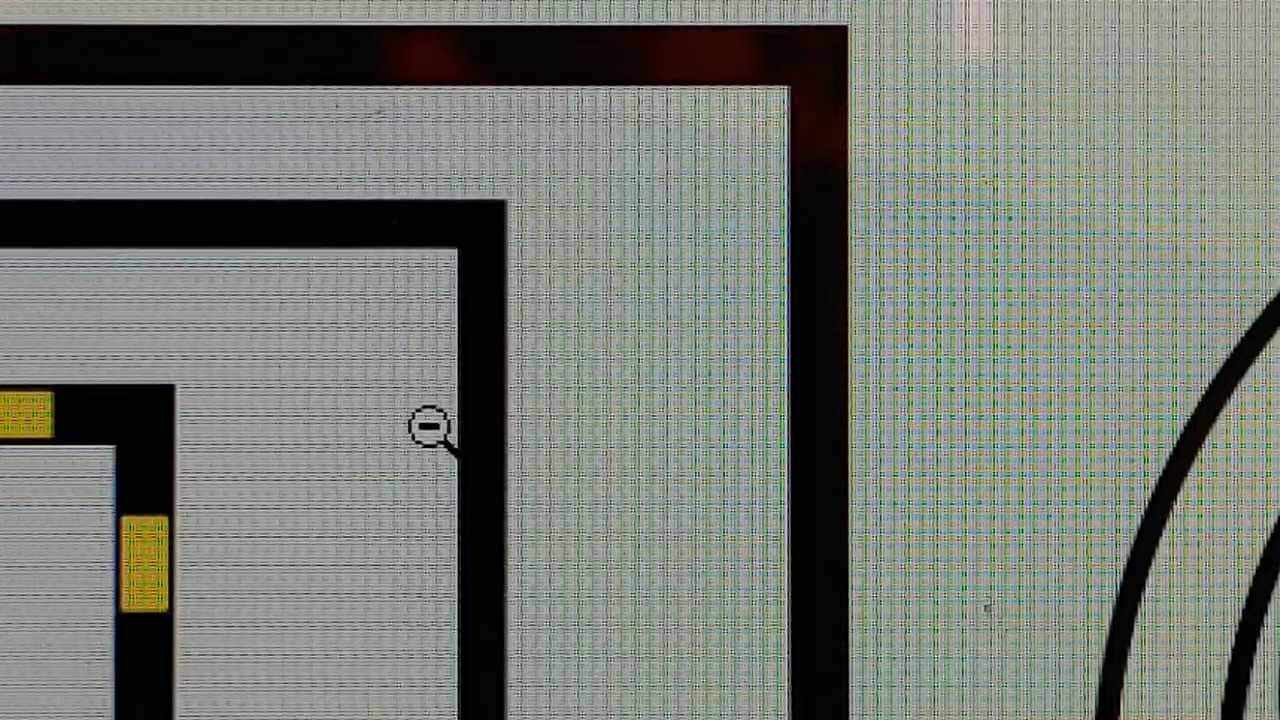
{"action": "mouse_move", "coordinate": [495, 440]}
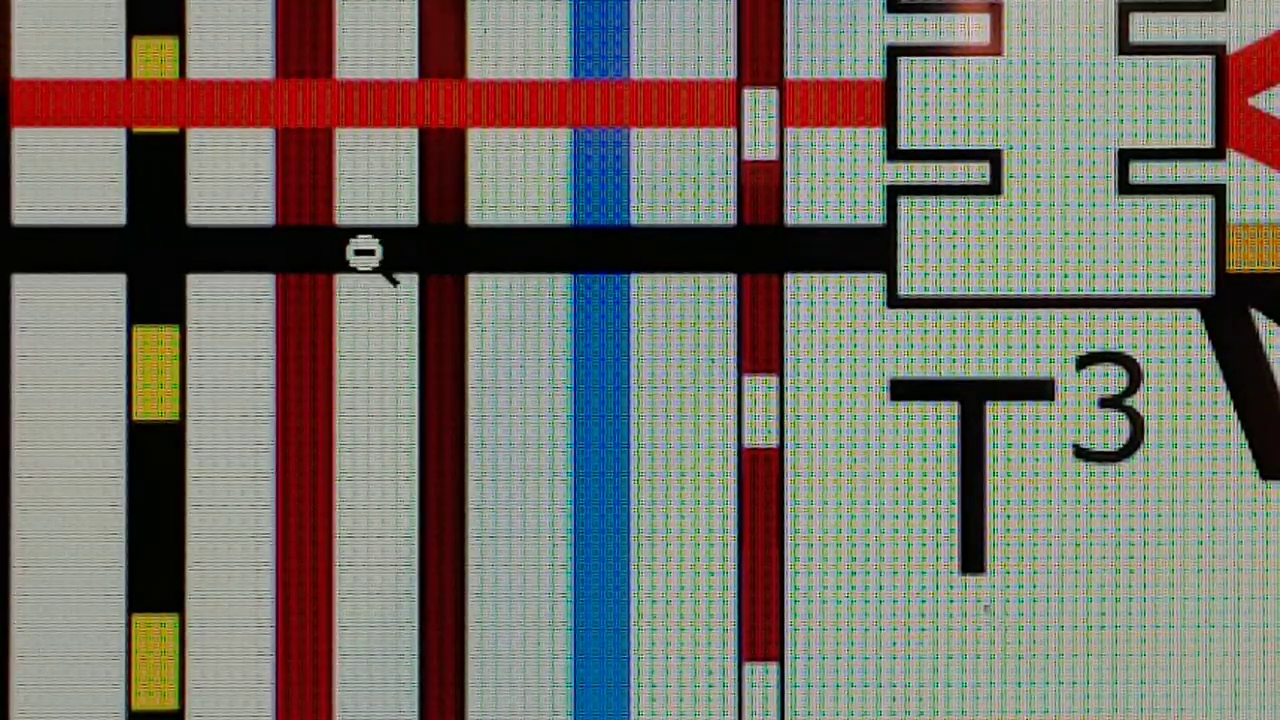
{"action": "mouse_move", "coordinate": [720, 253]}
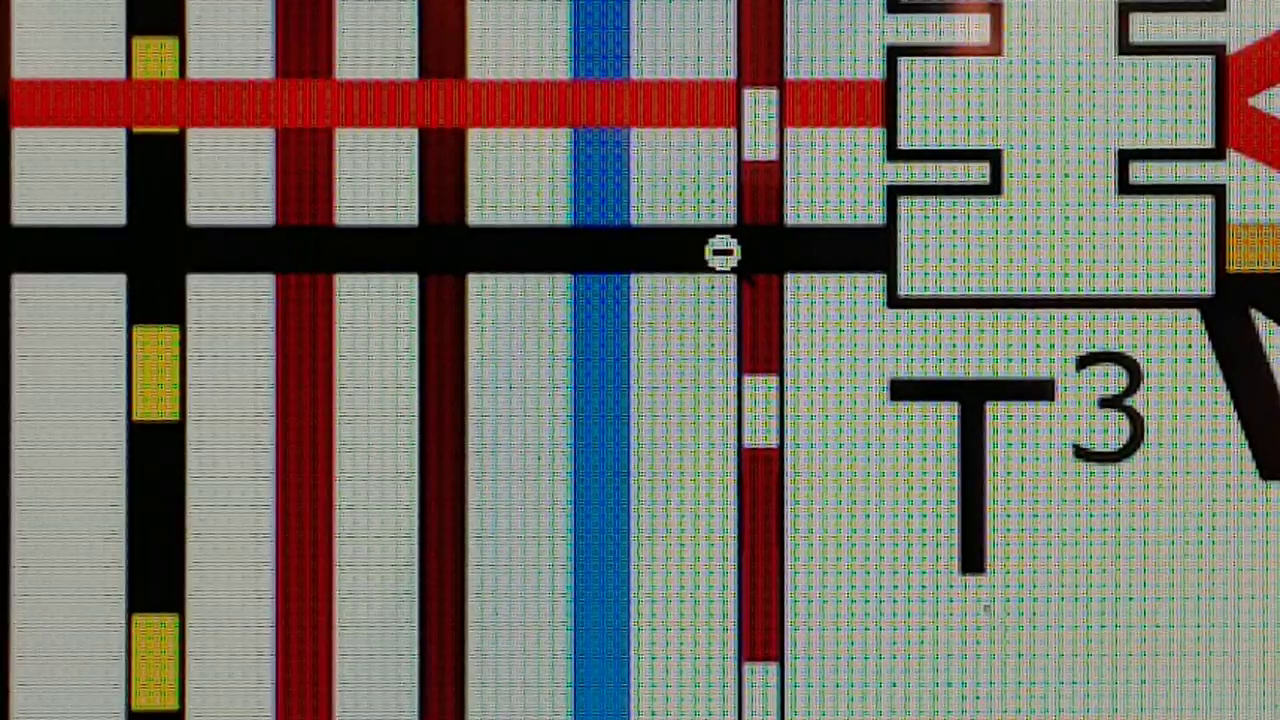
{"action": "mouse_move", "coordinate": [885, 255]}
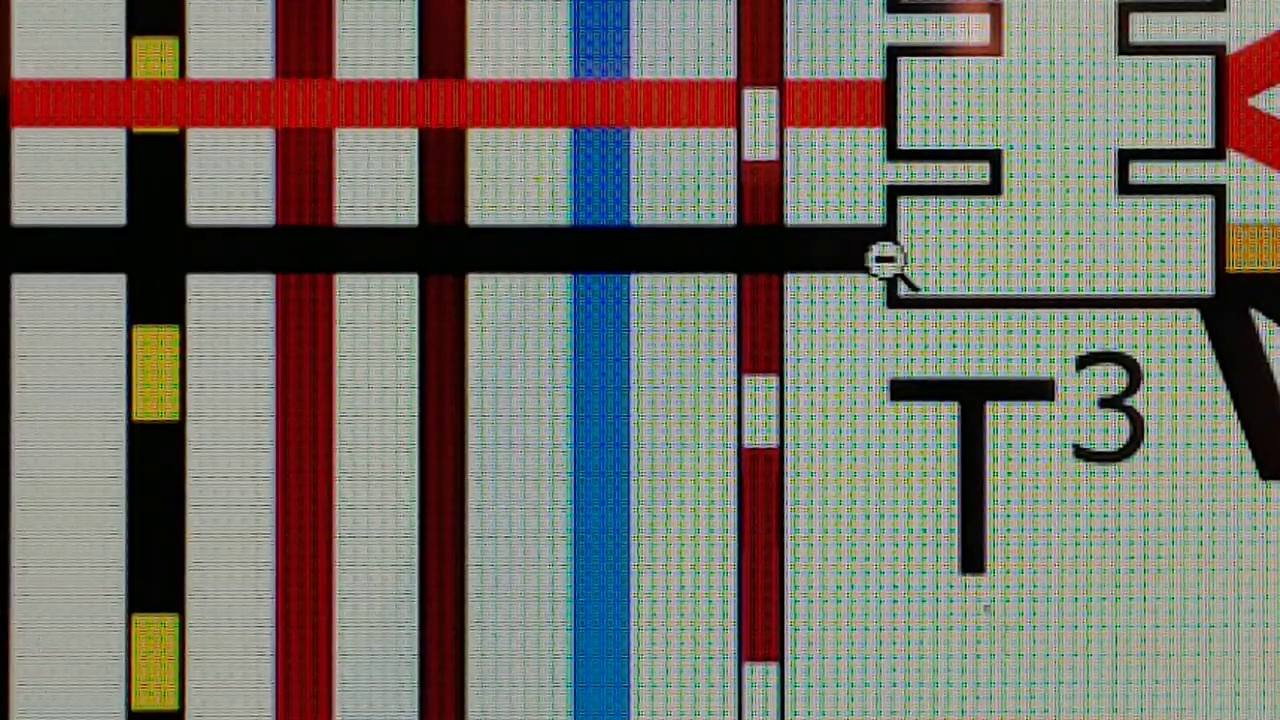